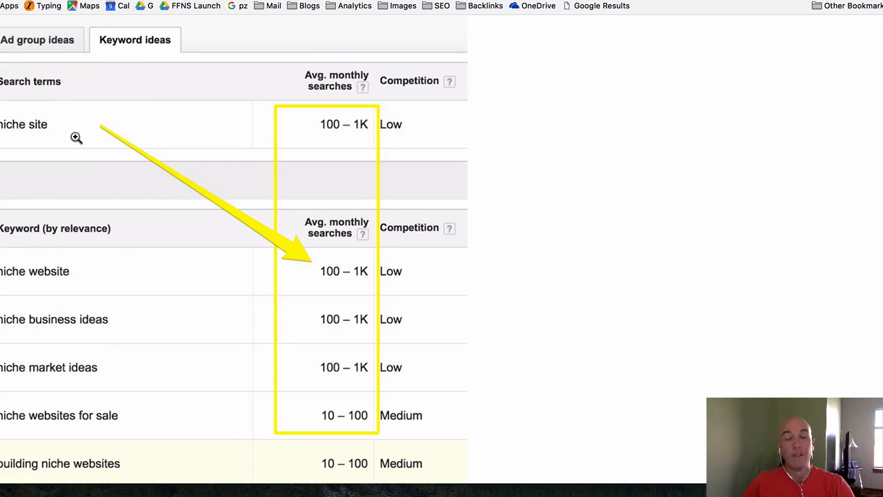
mouse_move(408, 185)
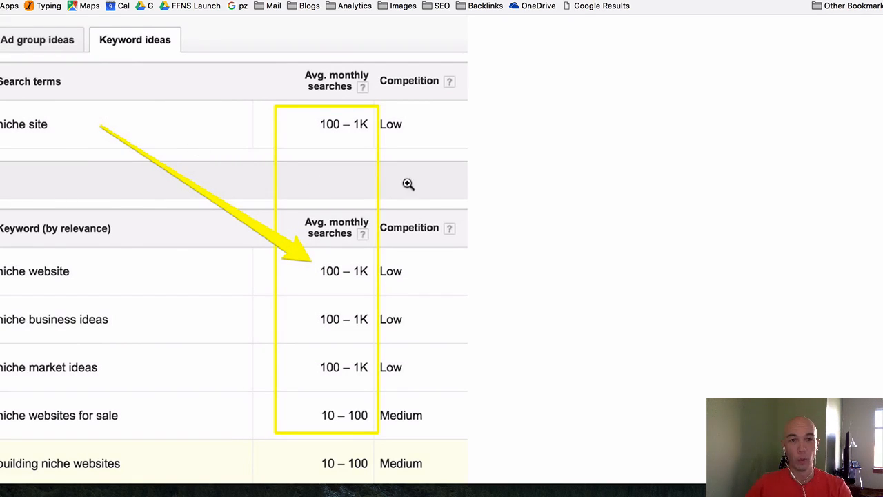
mouse_move(228, 163)
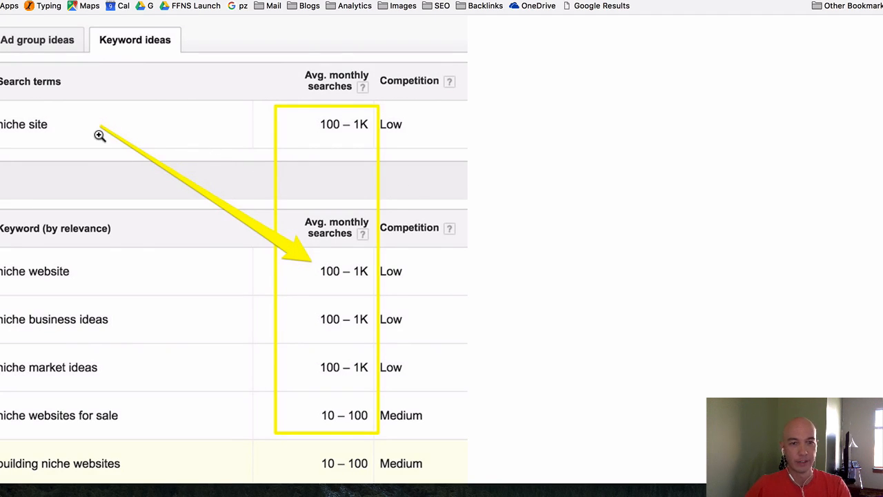
mouse_move(325, 201)
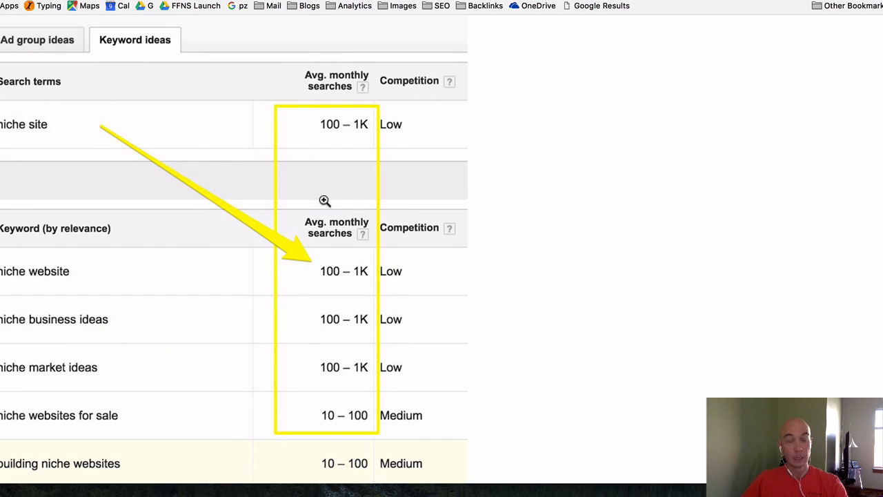
mouse_move(334, 163)
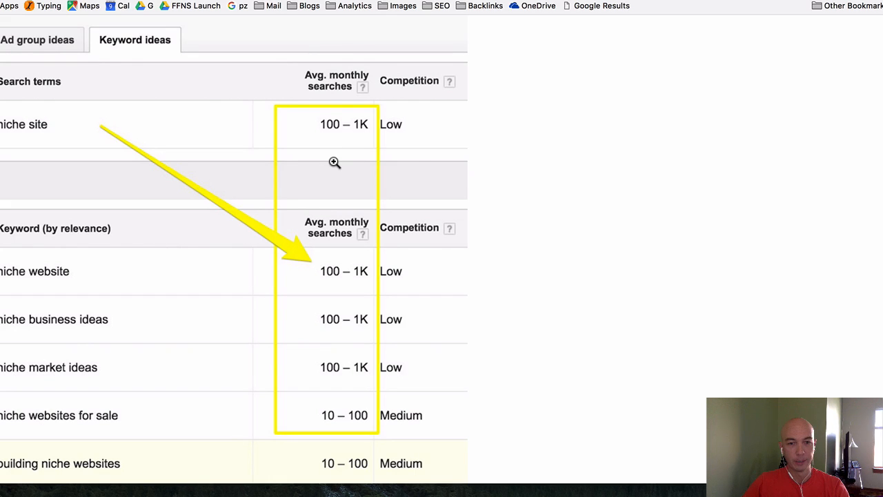
mouse_move(323, 387)
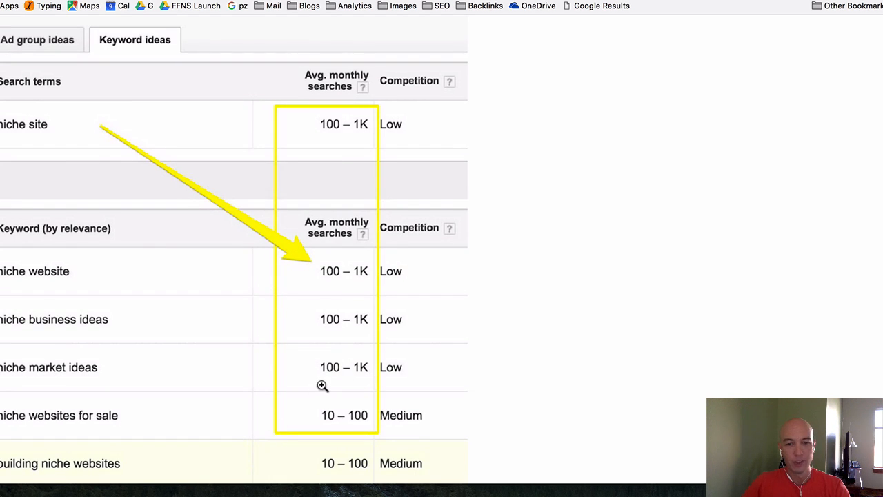
mouse_move(333, 141)
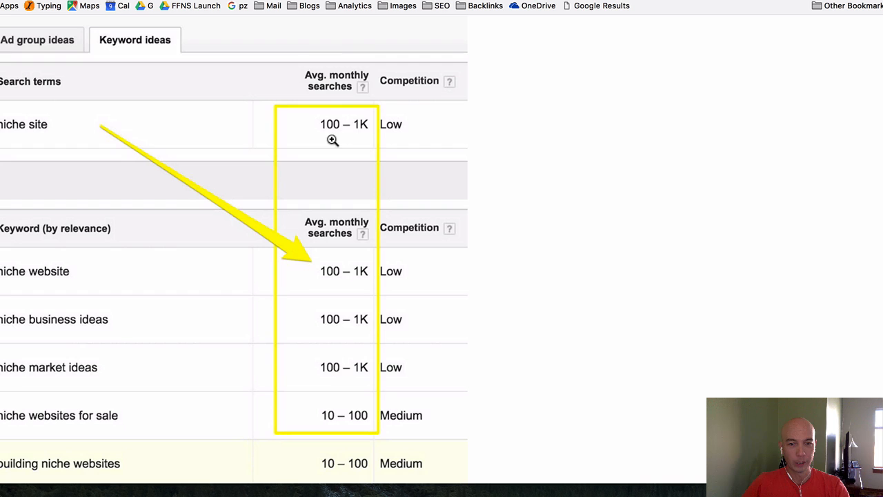
mouse_move(339, 284)
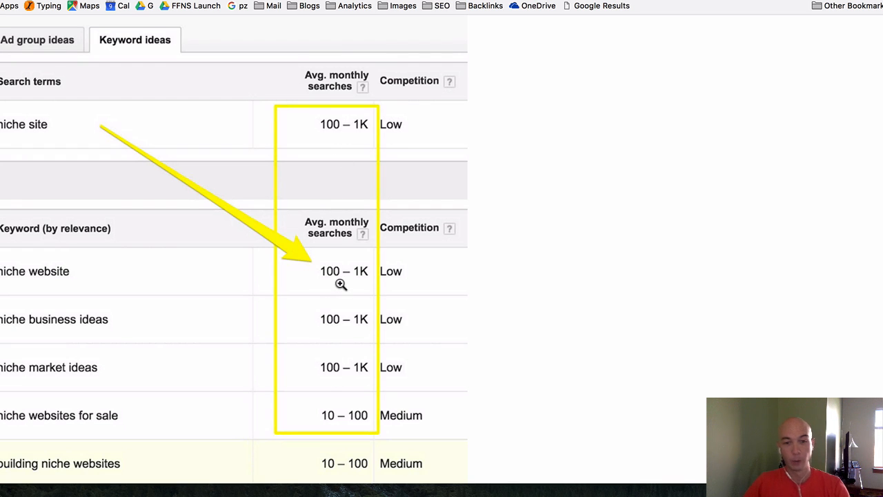
mouse_move(239, 350)
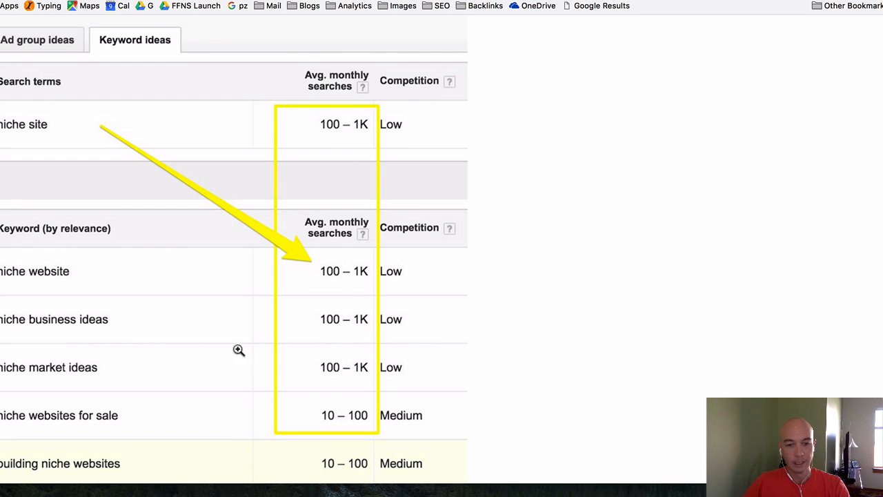
mouse_move(634, 26)
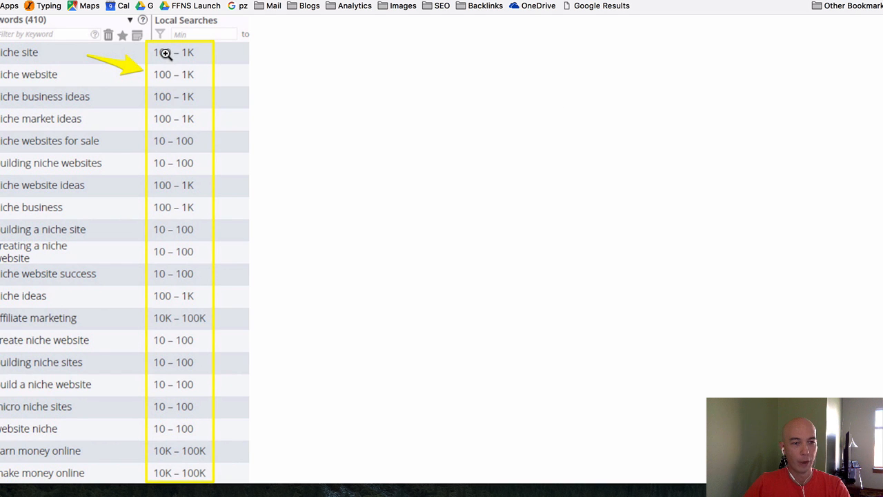
mouse_move(254, 312)
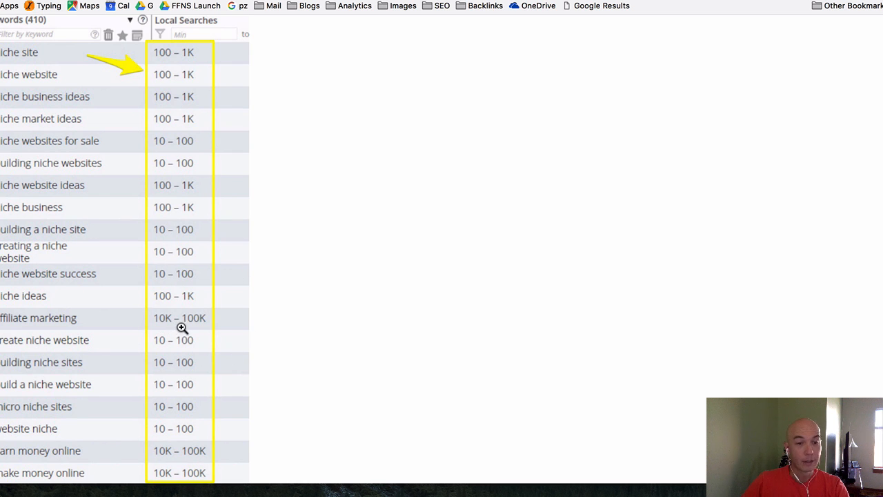
mouse_move(67, 316)
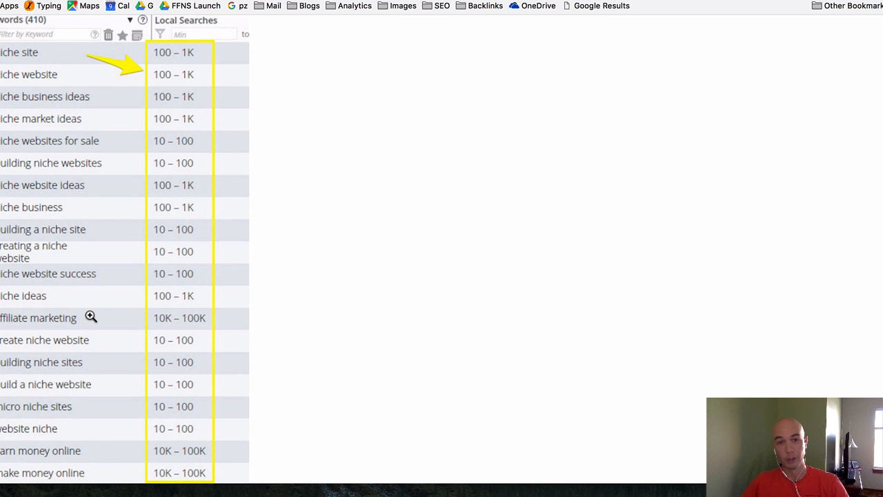
mouse_move(226, 262)
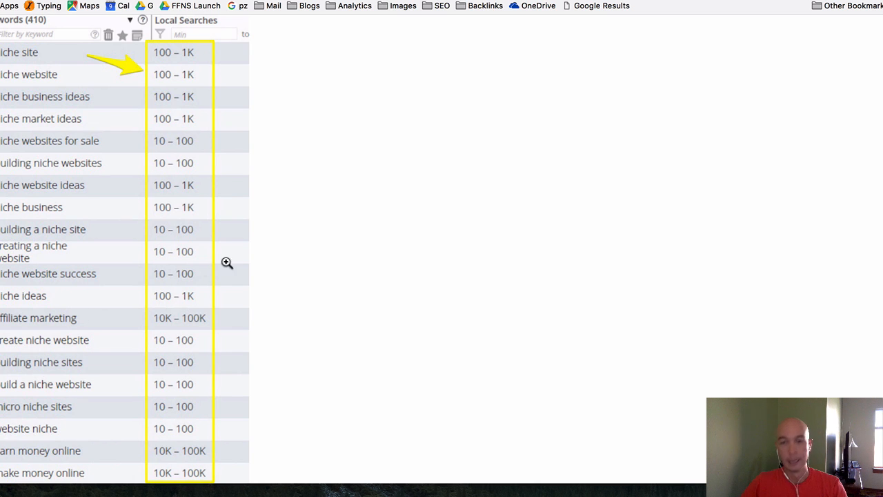
mouse_move(351, 44)
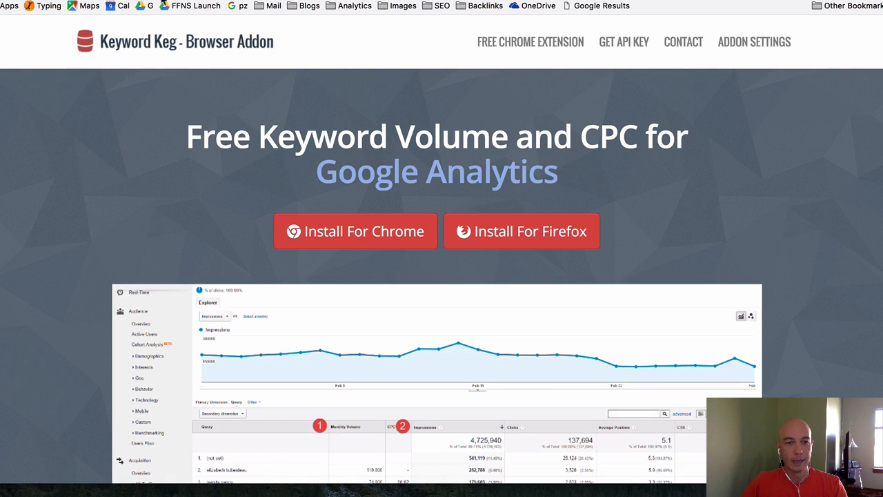
mouse_move(529, 42)
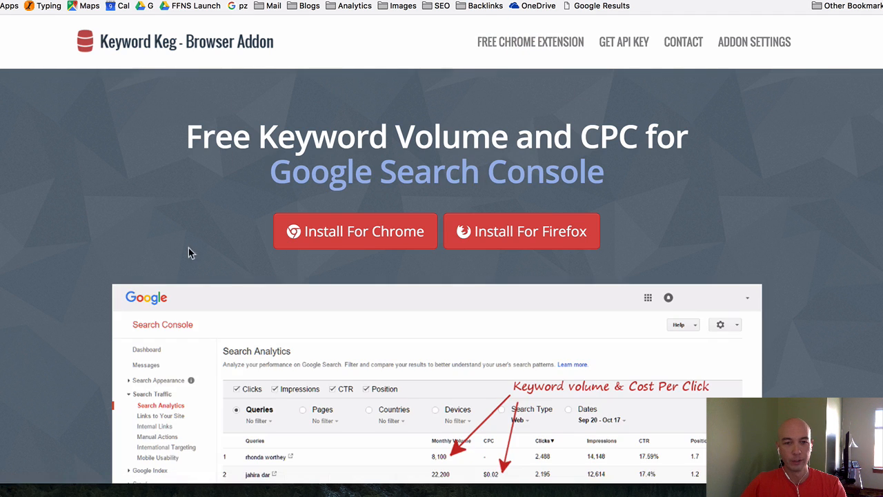
mouse_move(433, 83)
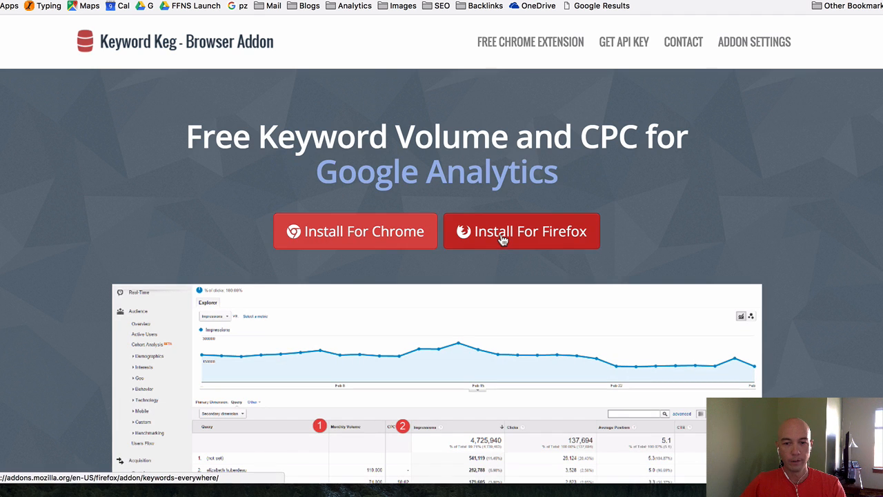
Step: Scroll the Keyword Keg page down to its Websites Currently Supported list
scroll("down", 3)
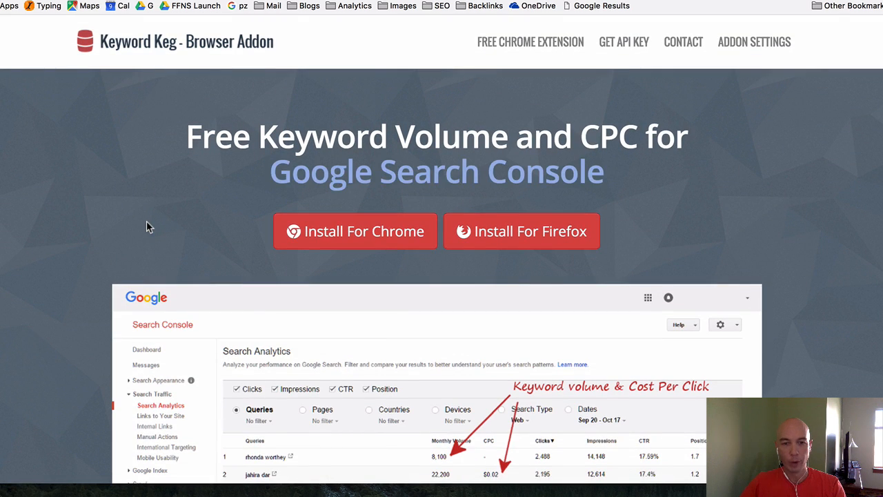
mouse_move(174, 226)
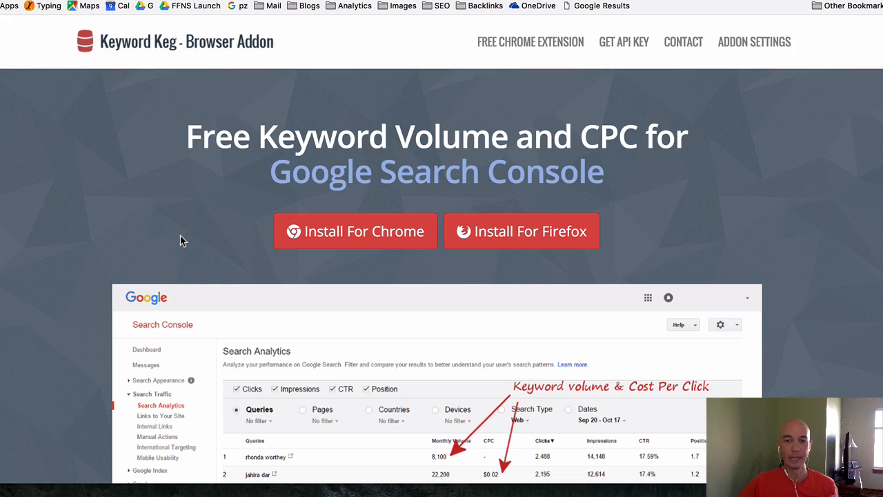
mouse_move(326, 94)
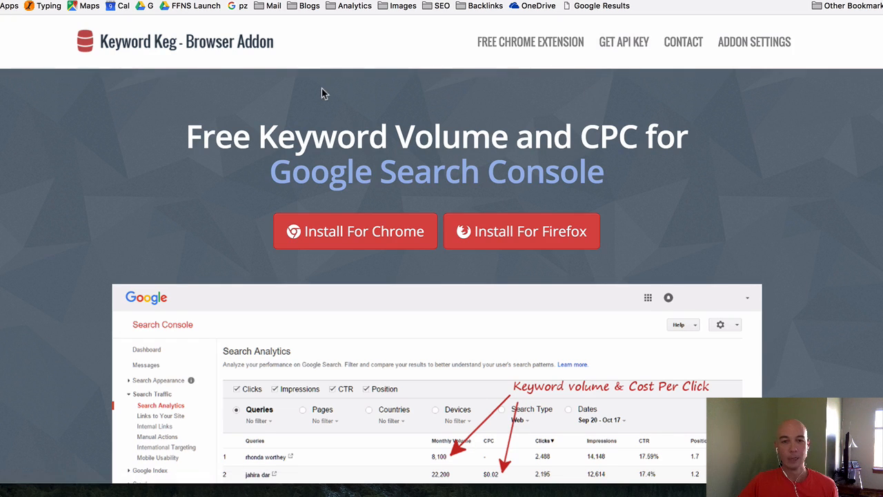
mouse_move(294, 158)
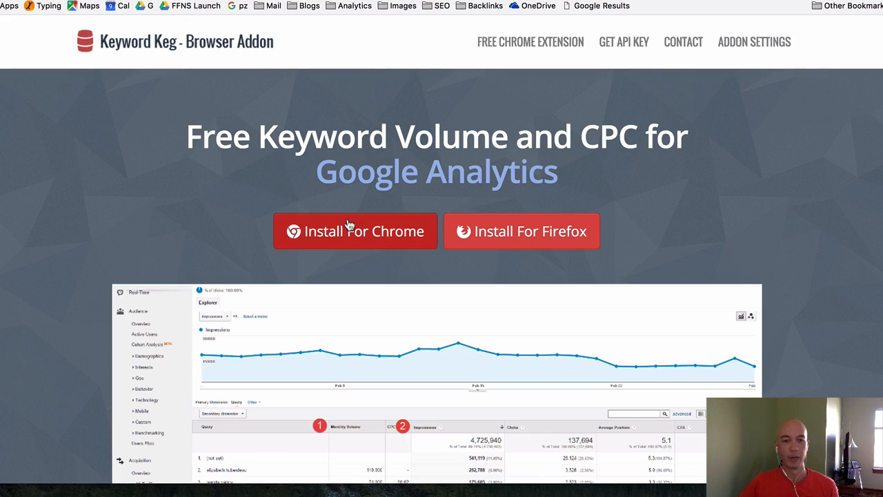
mouse_move(193, 212)
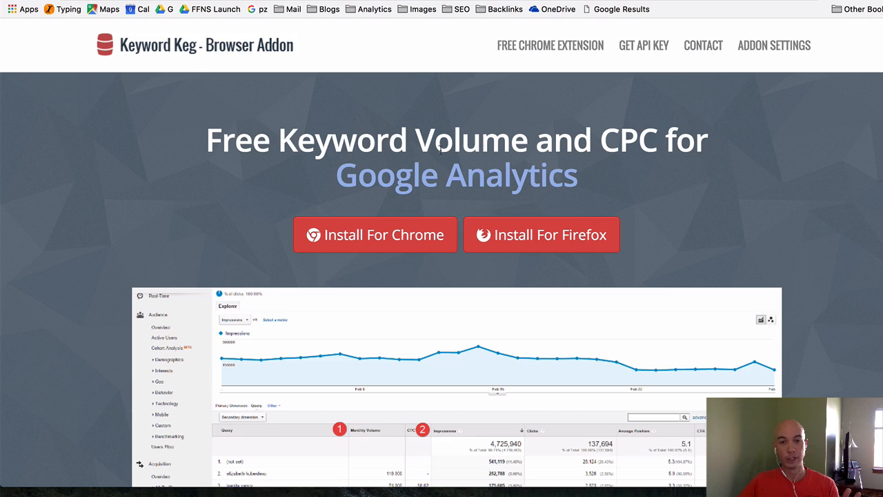
scroll("down", 3)
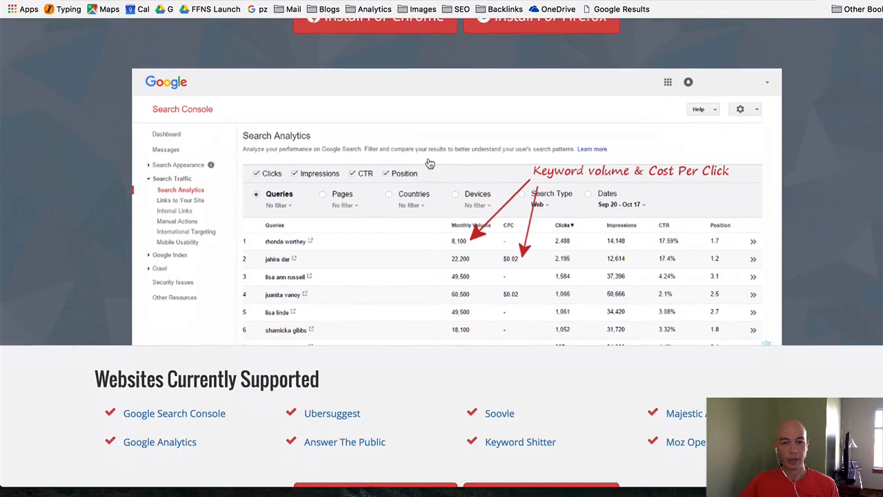
scroll("down", 3)
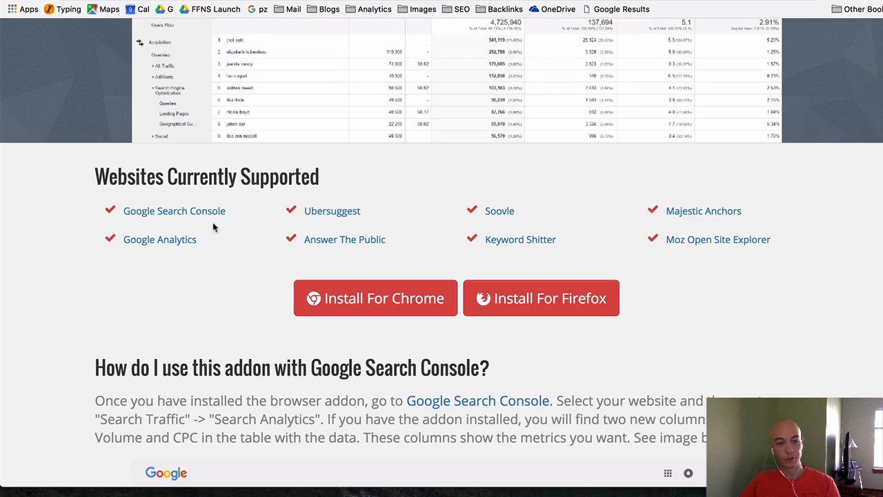
mouse_move(378, 213)
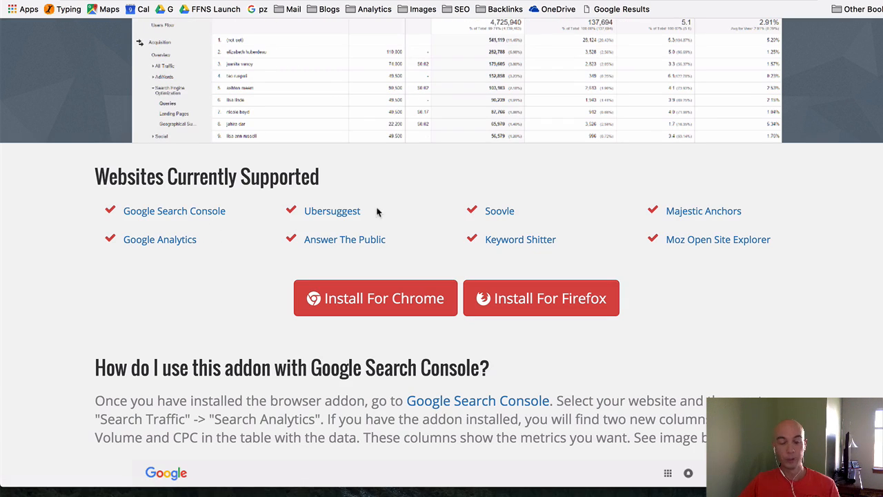
mouse_move(378, 217)
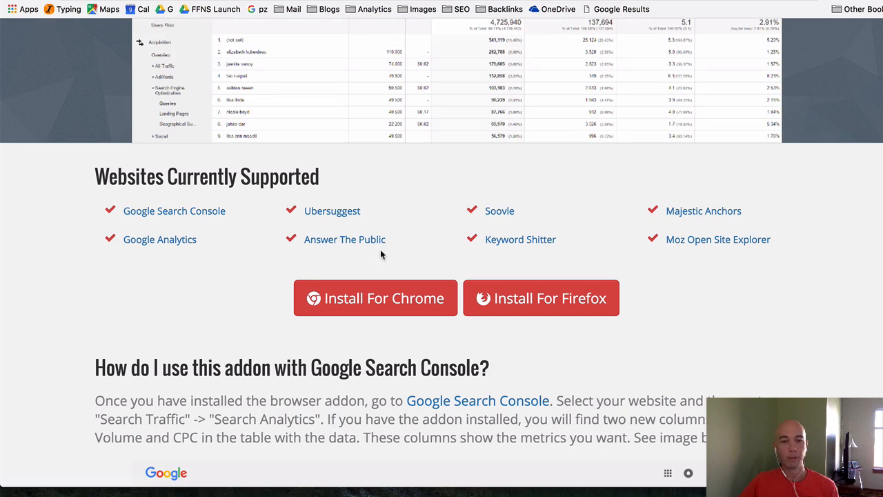
mouse_move(467, 250)
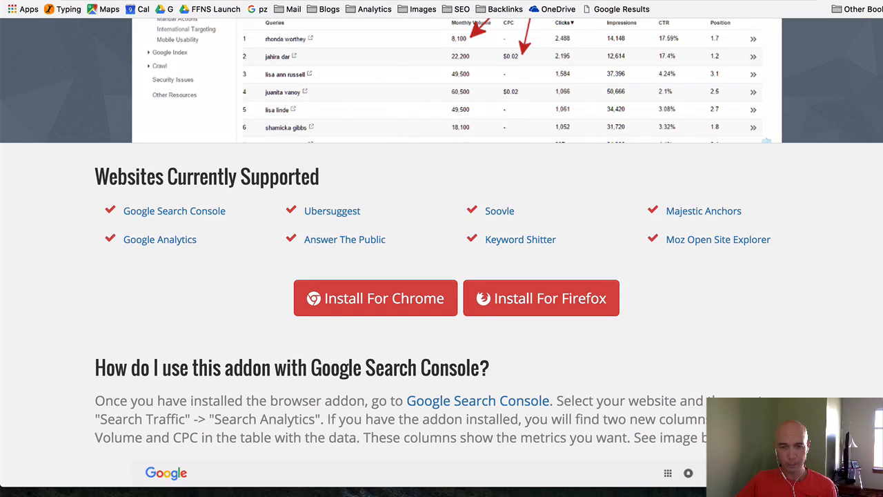
mouse_move(621, 220)
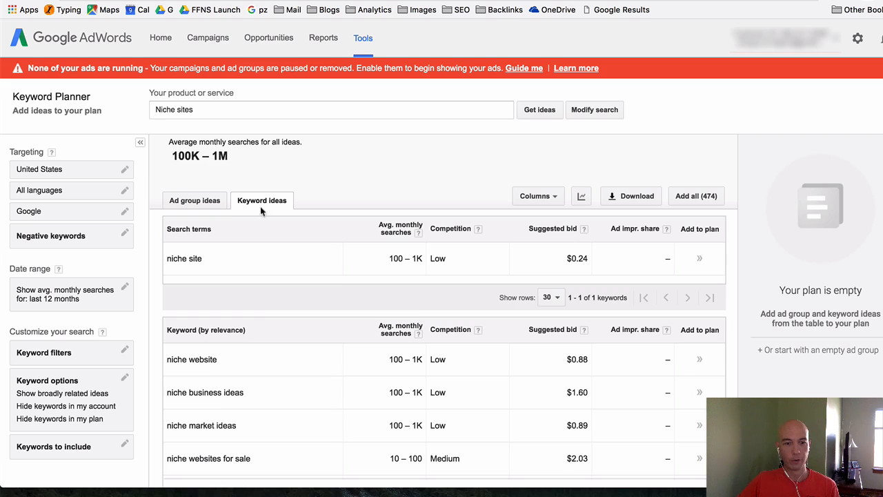
mouse_move(334, 193)
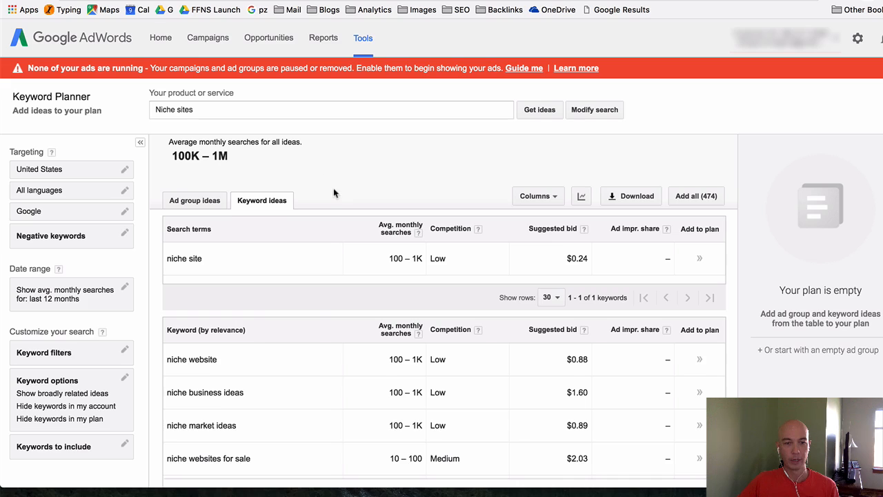
scroll("down", 3)
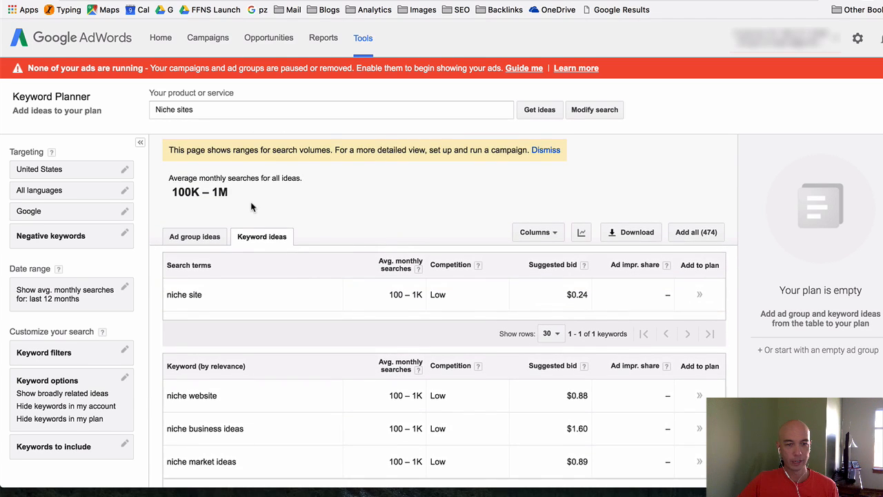
left_click(546, 149)
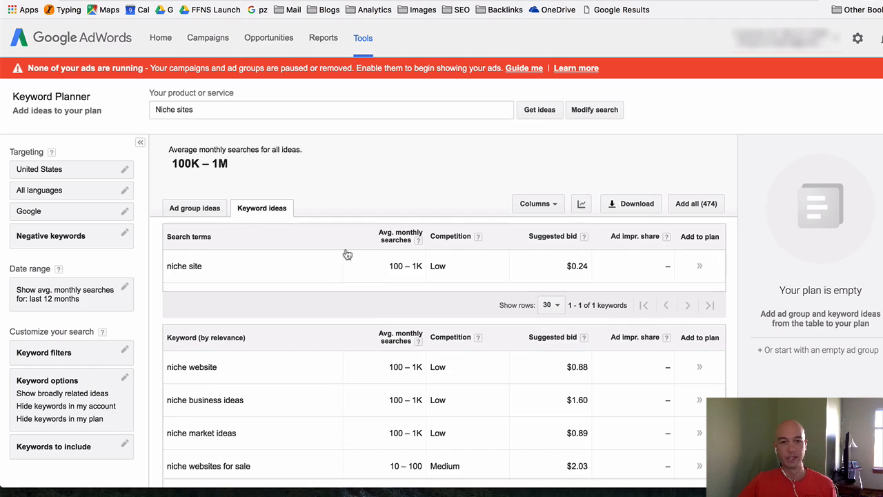
mouse_move(326, 275)
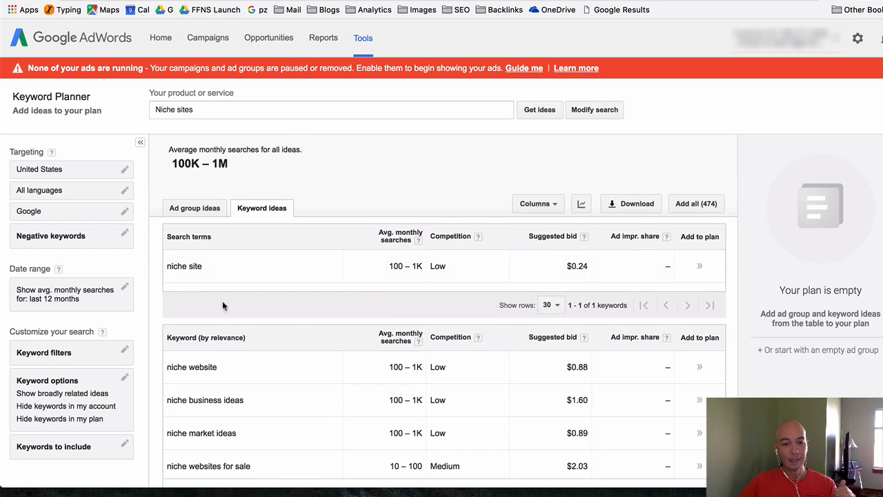
scroll("down", 3)
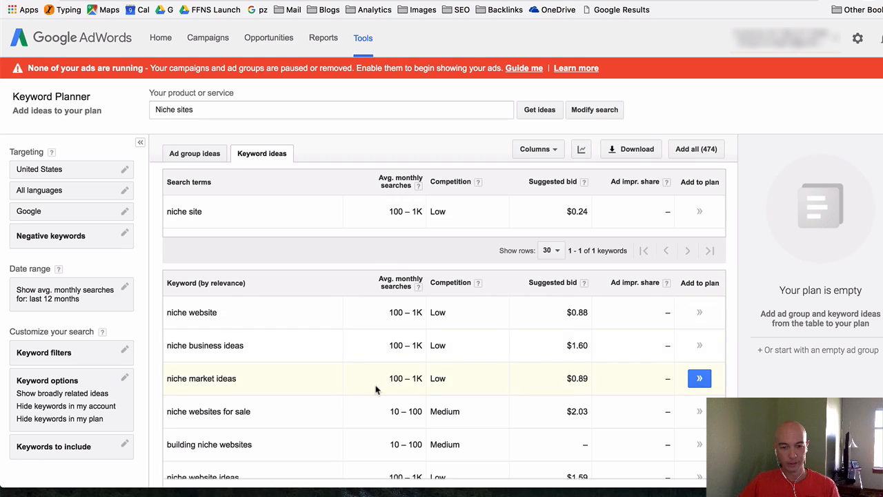
scroll("up", 3)
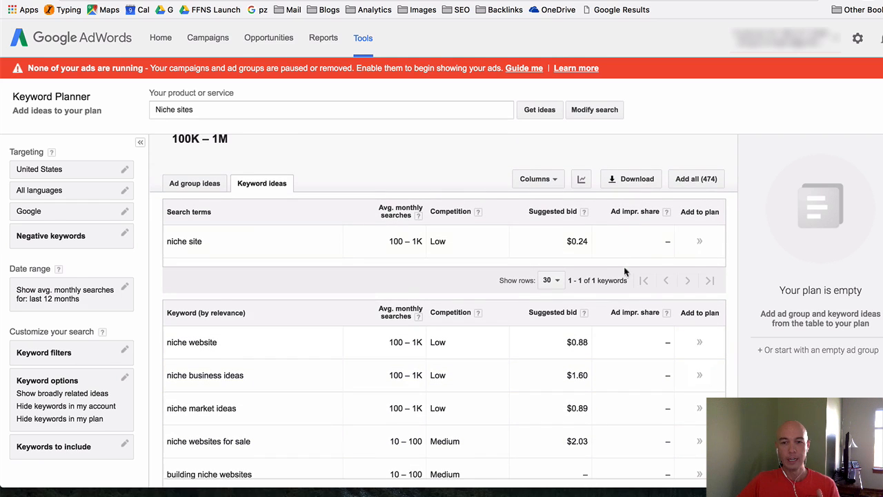
mouse_move(630, 179)
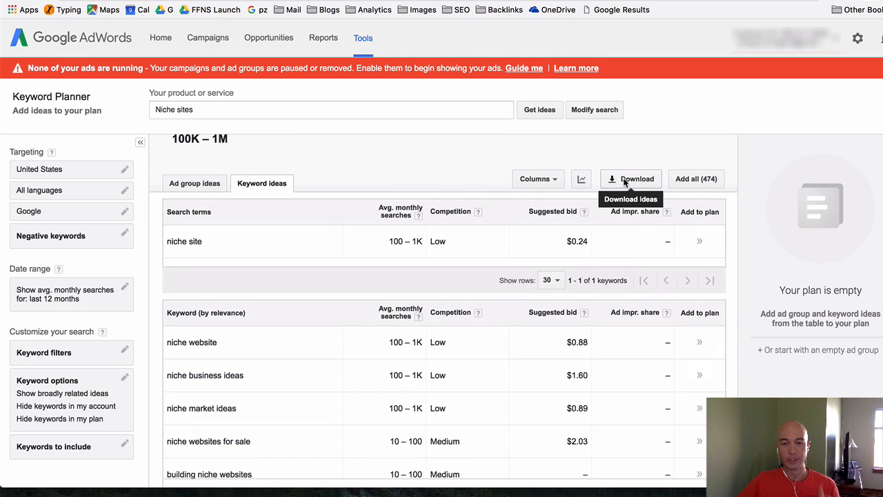
left_click(631, 179)
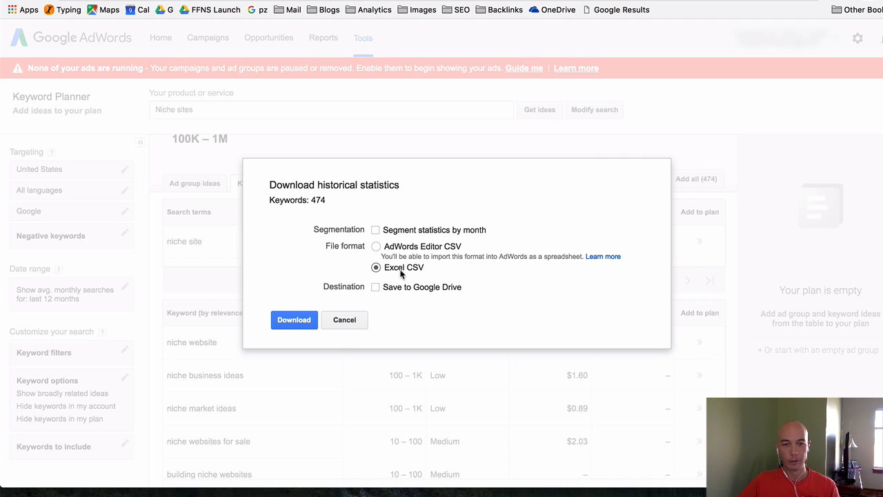
mouse_move(345, 320)
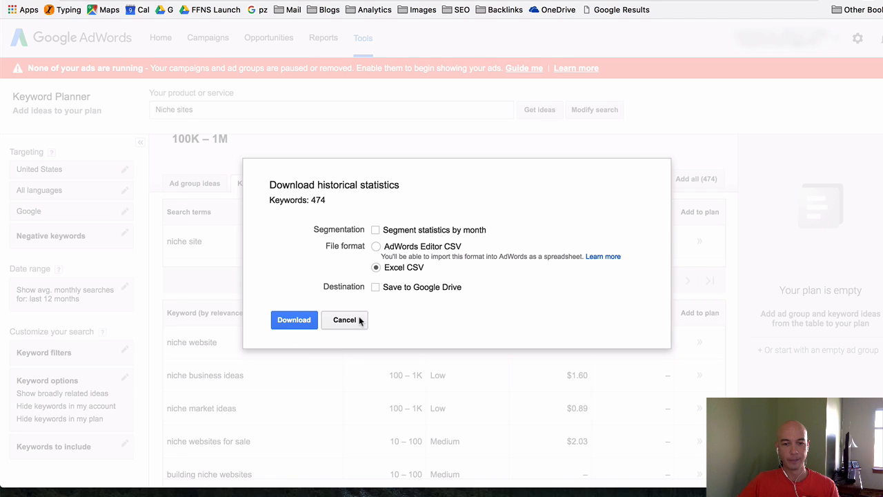
left_click(345, 320)
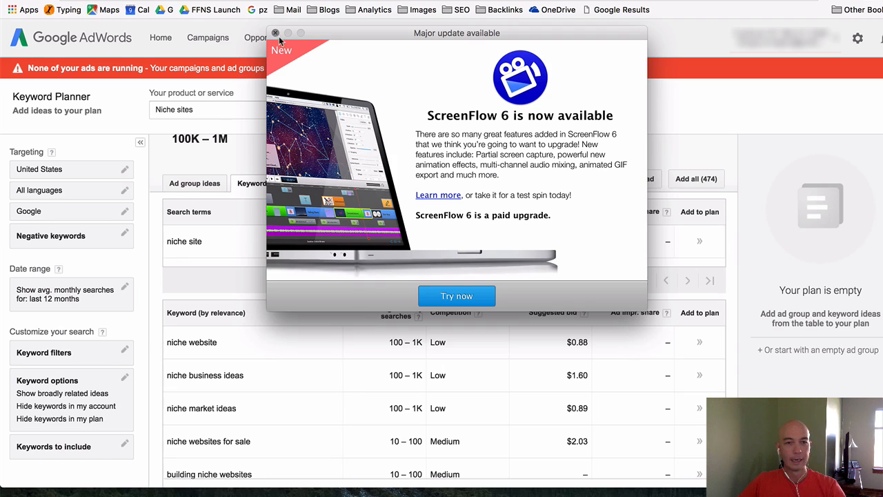
left_click(276, 33)
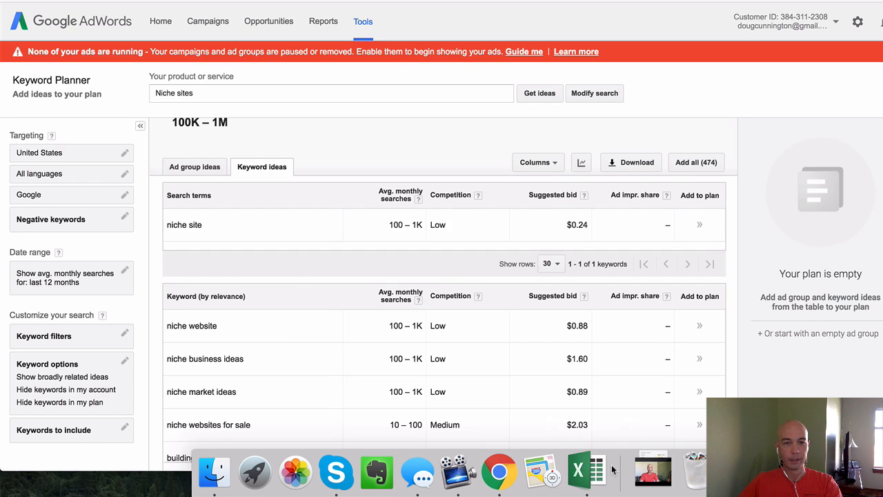
Step: Switch to the exported keyword sheet in Excel and autofit column A for the keywords
left_click(576, 472)
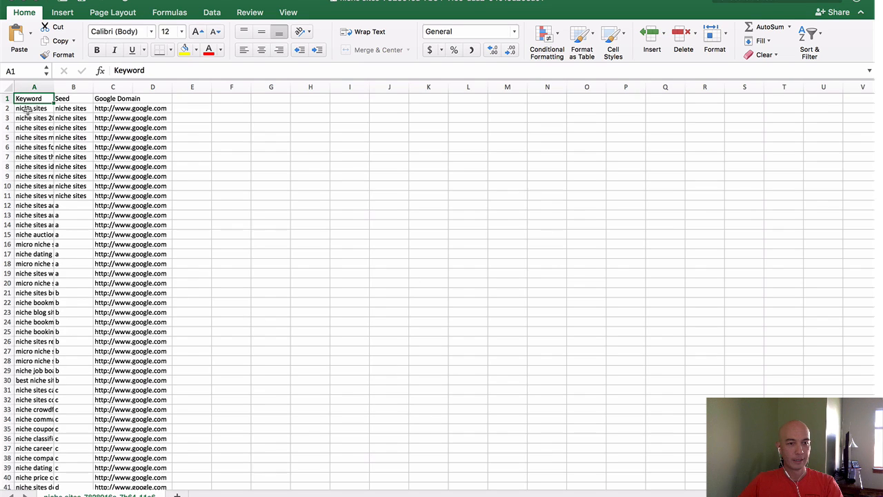
left_click(33, 107)
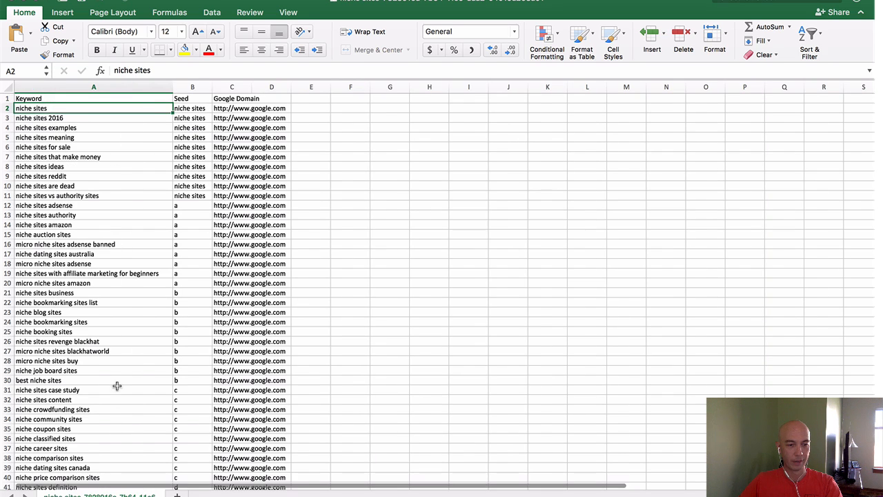
mouse_move(113, 138)
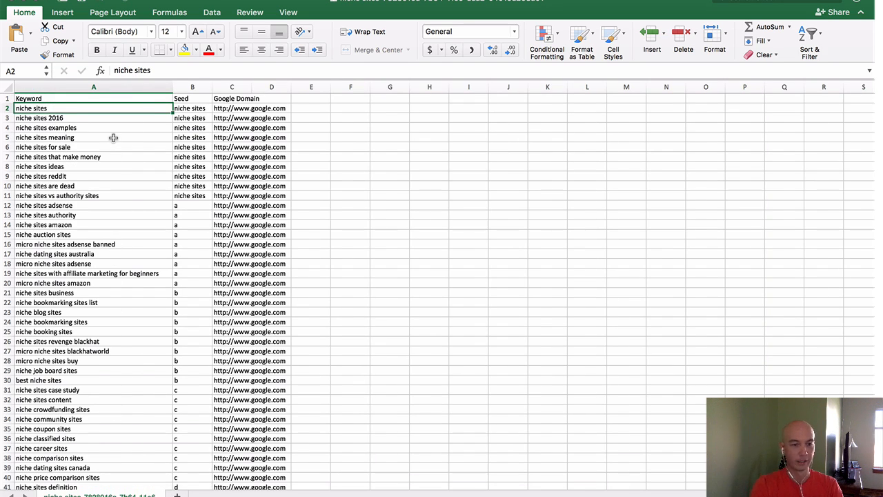
scroll("down", 3)
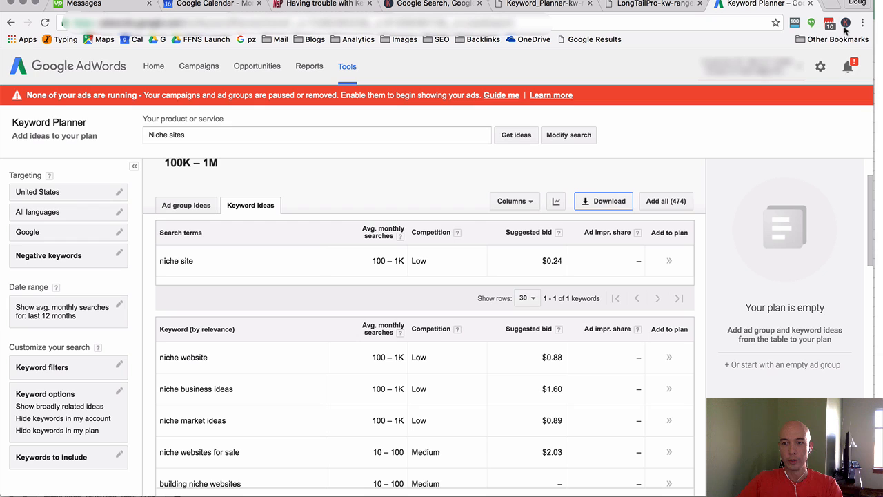
mouse_move(846, 25)
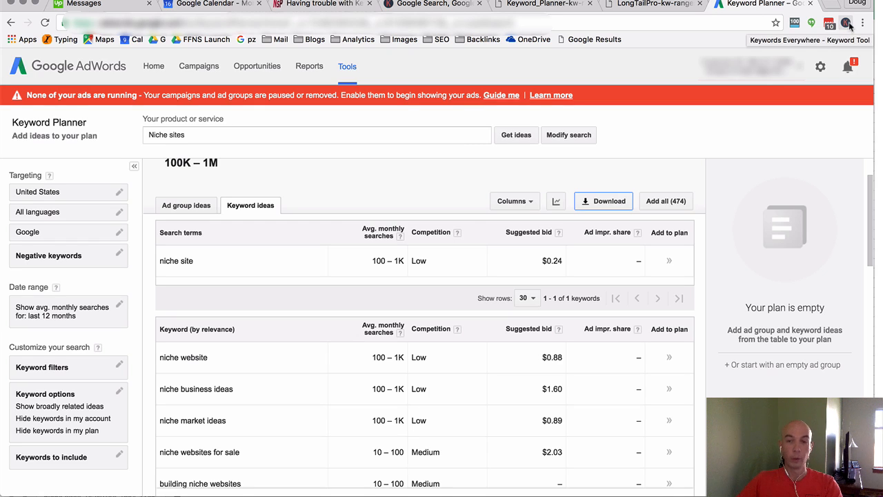
Step: Open the Keywords Everywhere extension menu from the Chrome toolbar
left_click(846, 22)
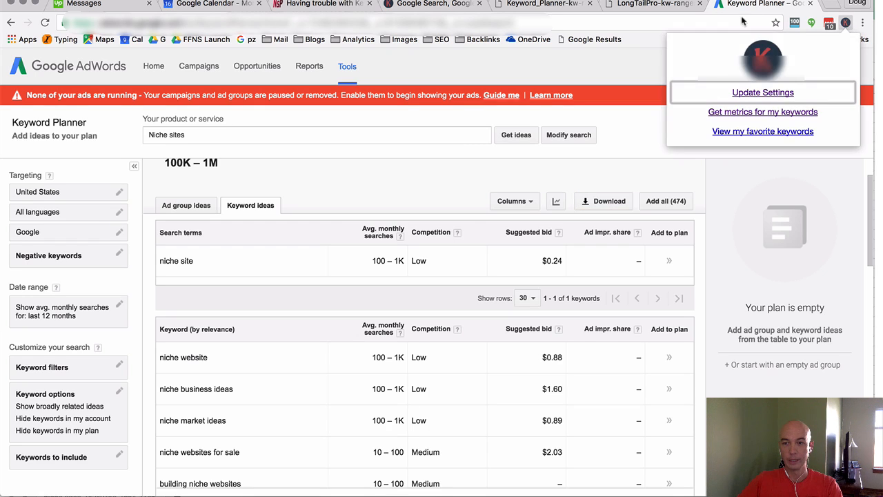
mouse_move(847, 22)
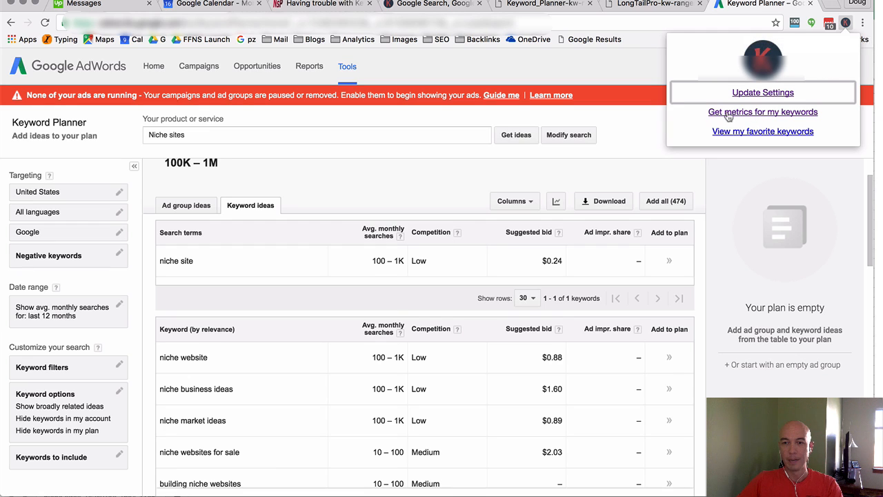
mouse_move(765, 116)
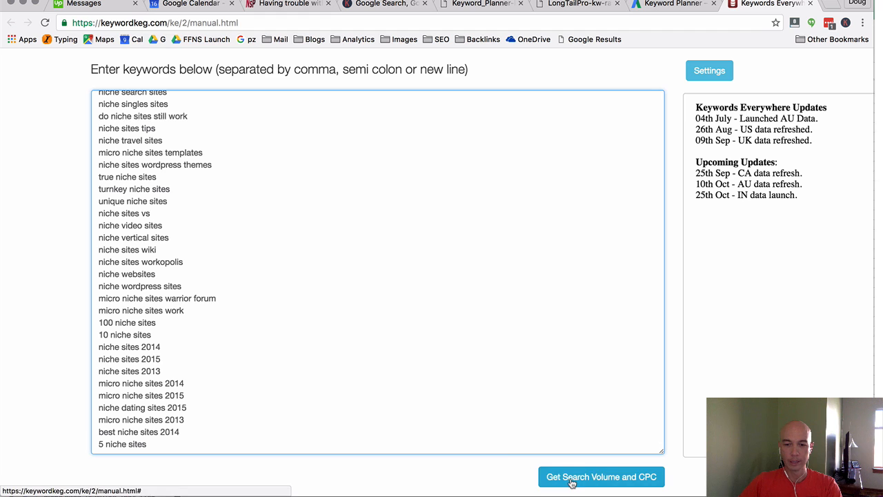
Step: Fetch search volume and CPC for the keyword list and sort by highest volume first
left_click(601, 477)
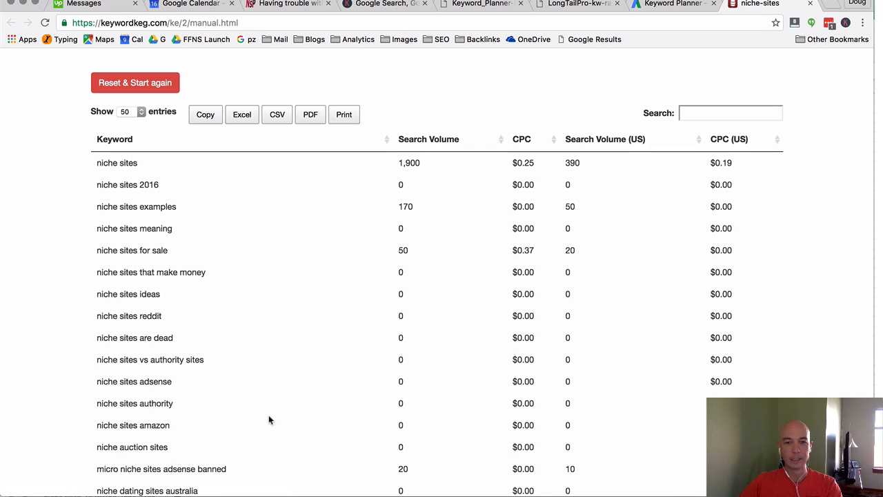
left_click(428, 138)
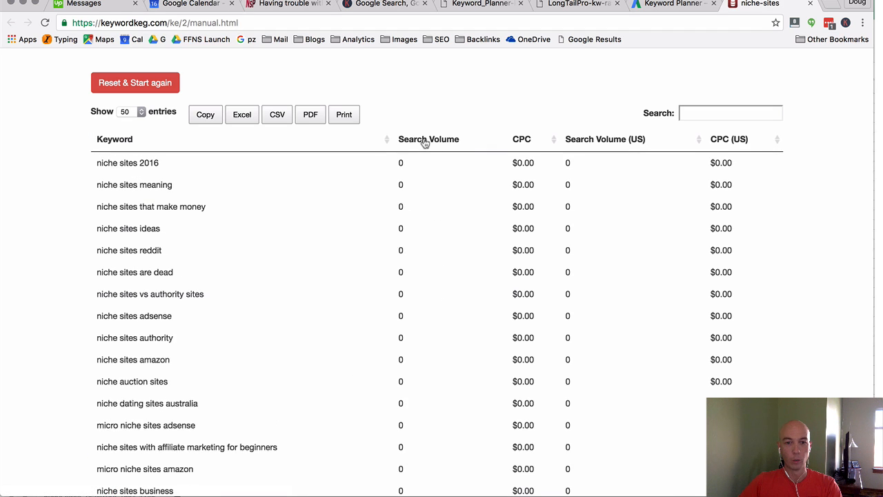
left_click(425, 138)
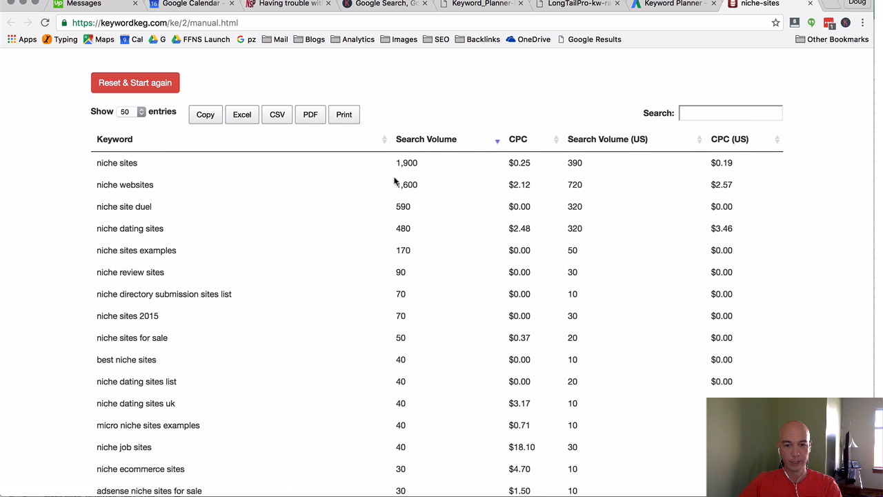
mouse_move(353, 99)
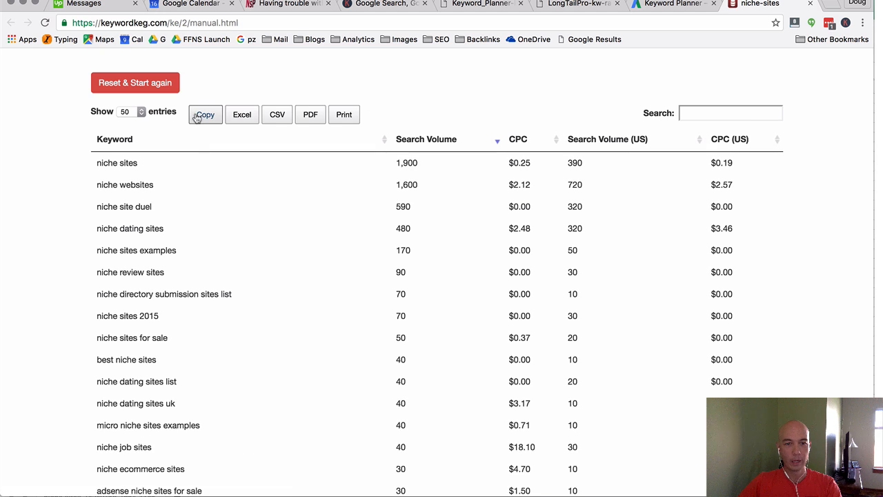
mouse_move(243, 115)
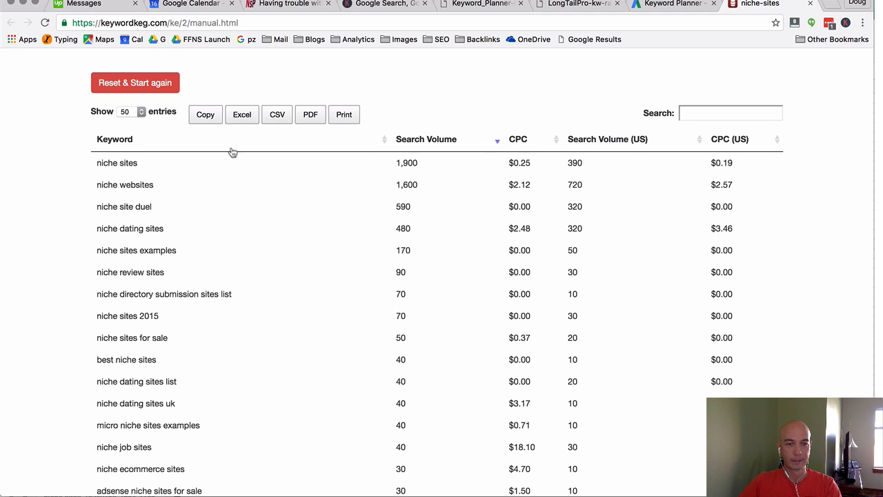
Step: Export the sorted keyword metrics as a CSV/Excel file and open it
left_click(130, 110)
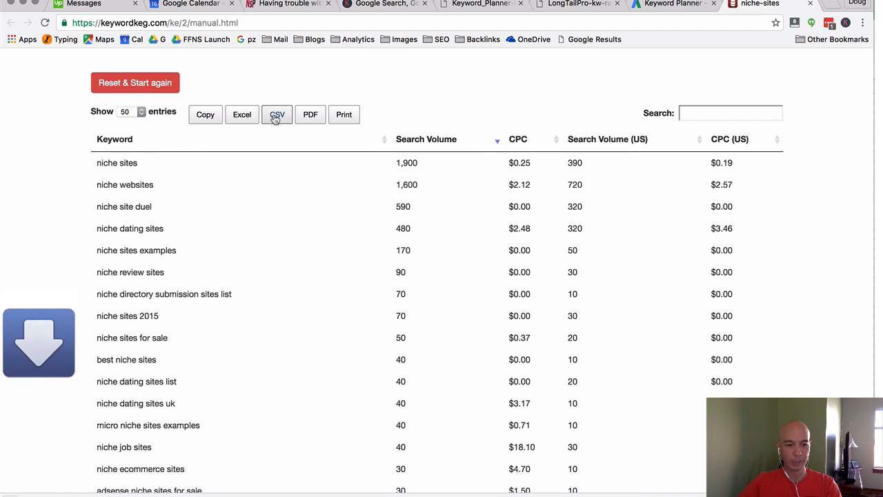
left_click(276, 114)
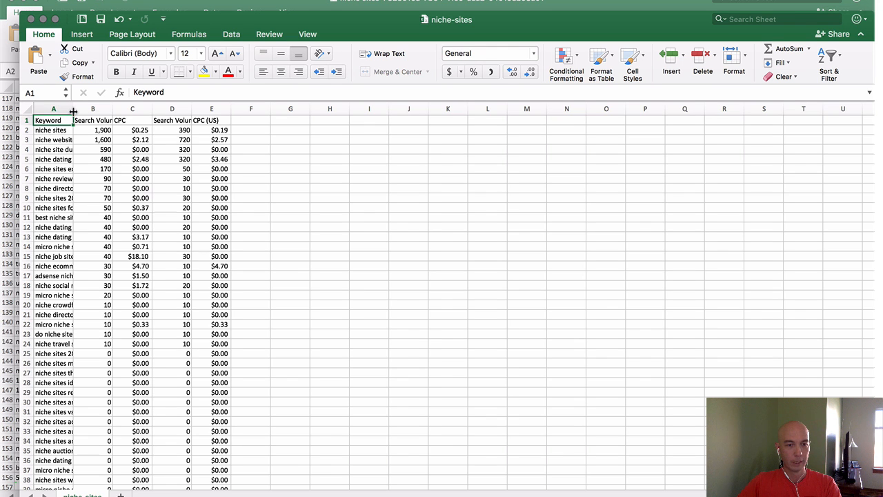
Step: Widen column A for full keywords and column D for the Search Volume (US) heading
left_click_drag(73, 108, 192, 107)
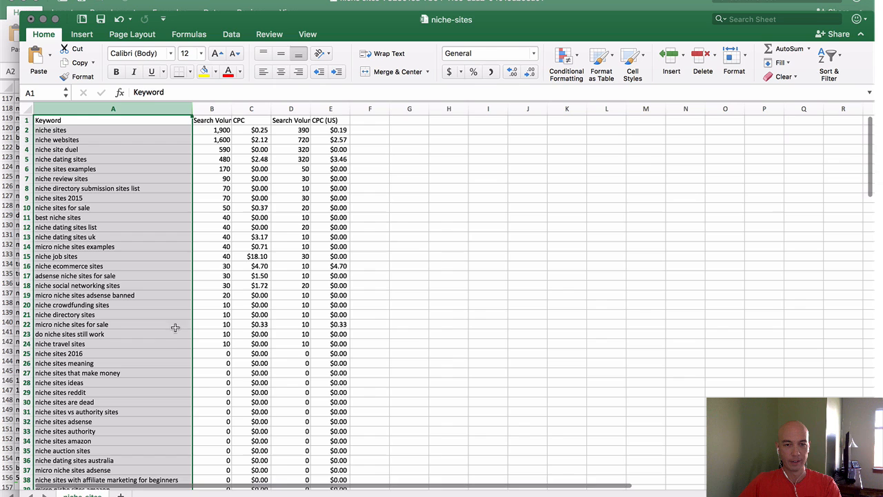
mouse_move(309, 110)
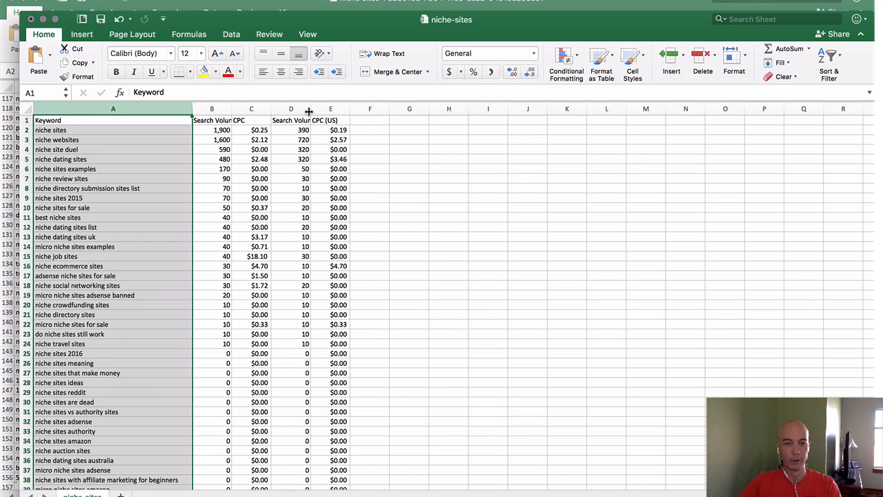
left_click_drag(309, 108, 331, 108)
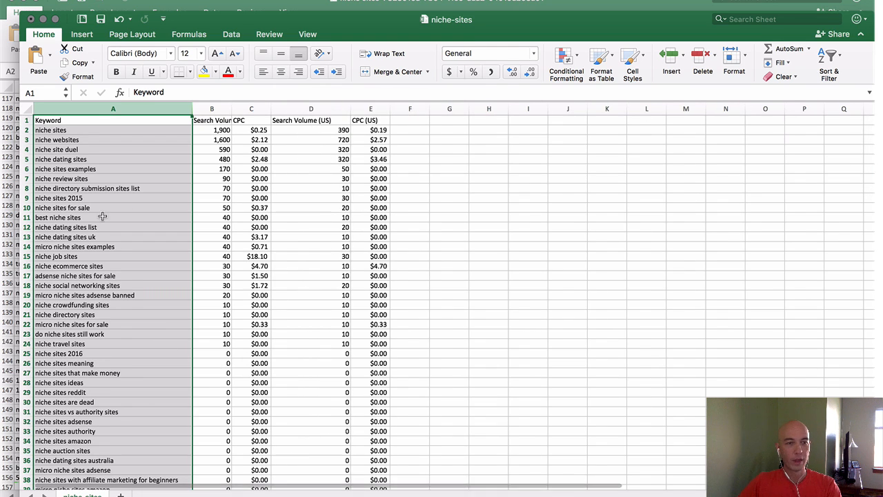